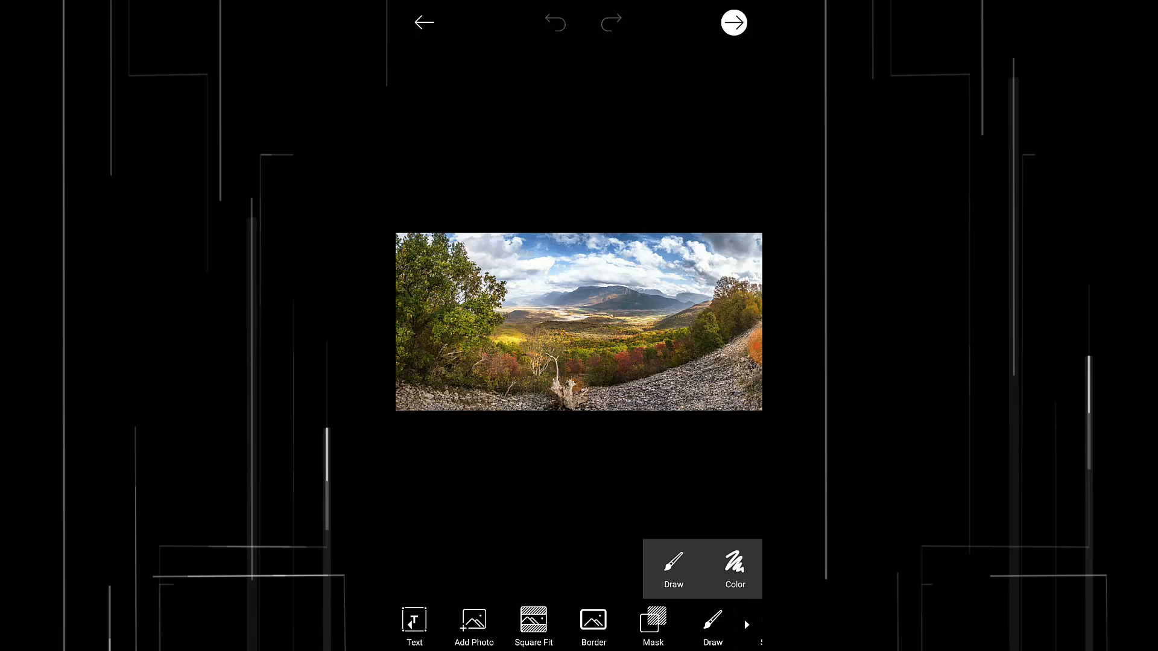
- Enter the Draw workspace on the landscape, check the Layers panel, and bring up the Photo/Sticker add options
left_click(712, 626)
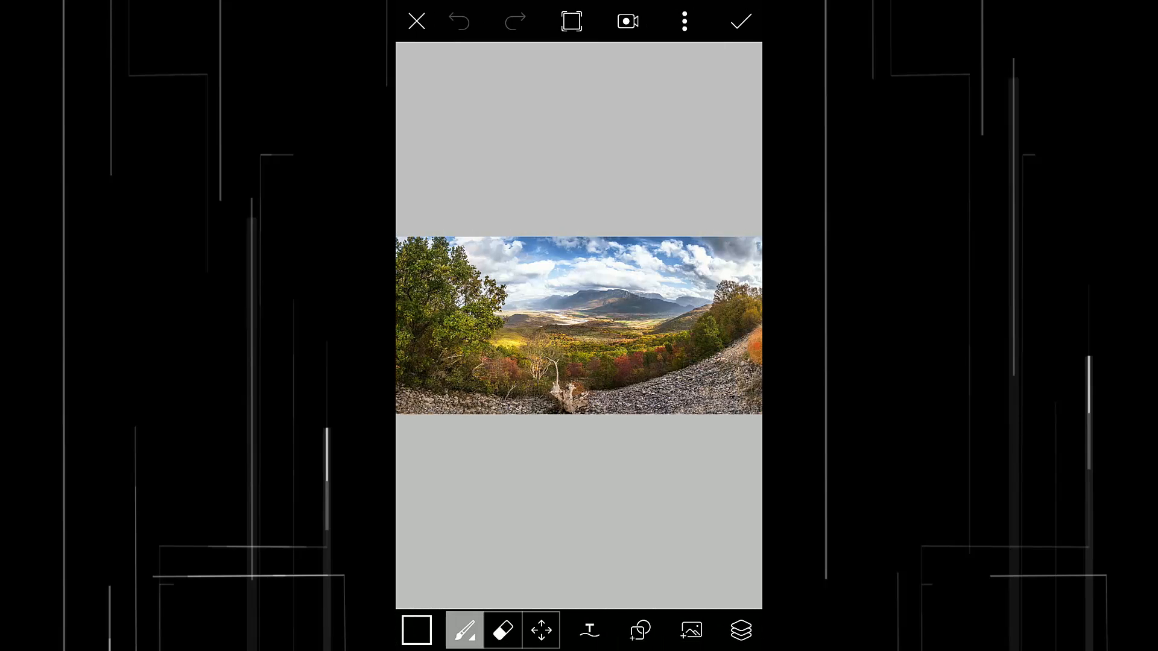
left_click(740, 629)
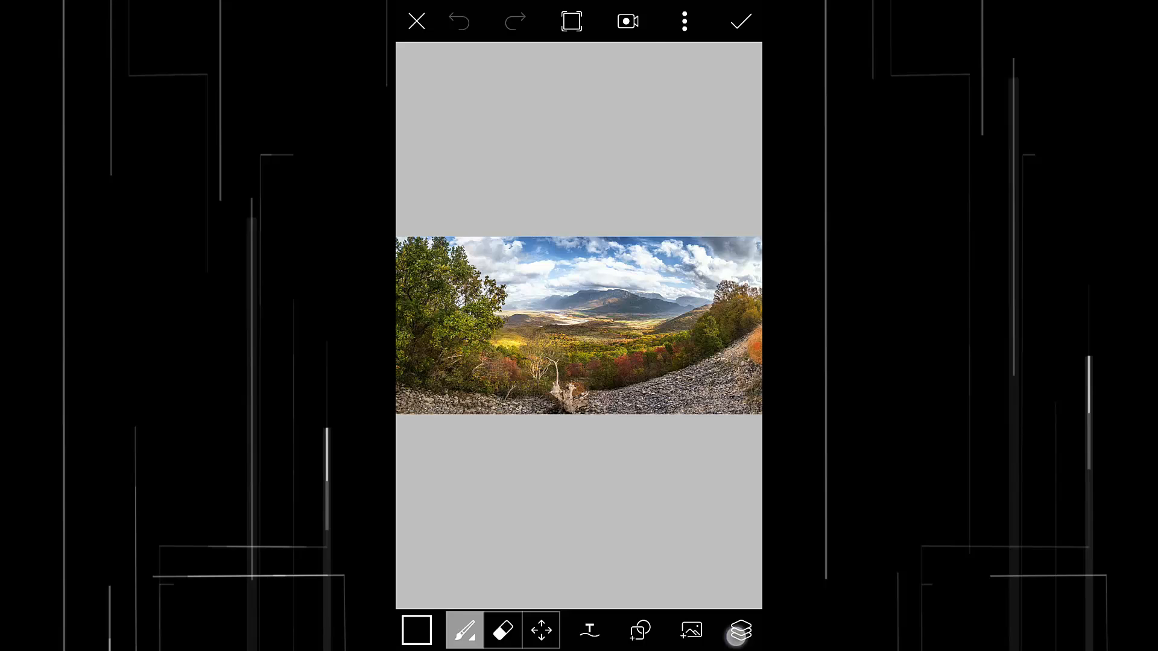
left_click(739, 631)
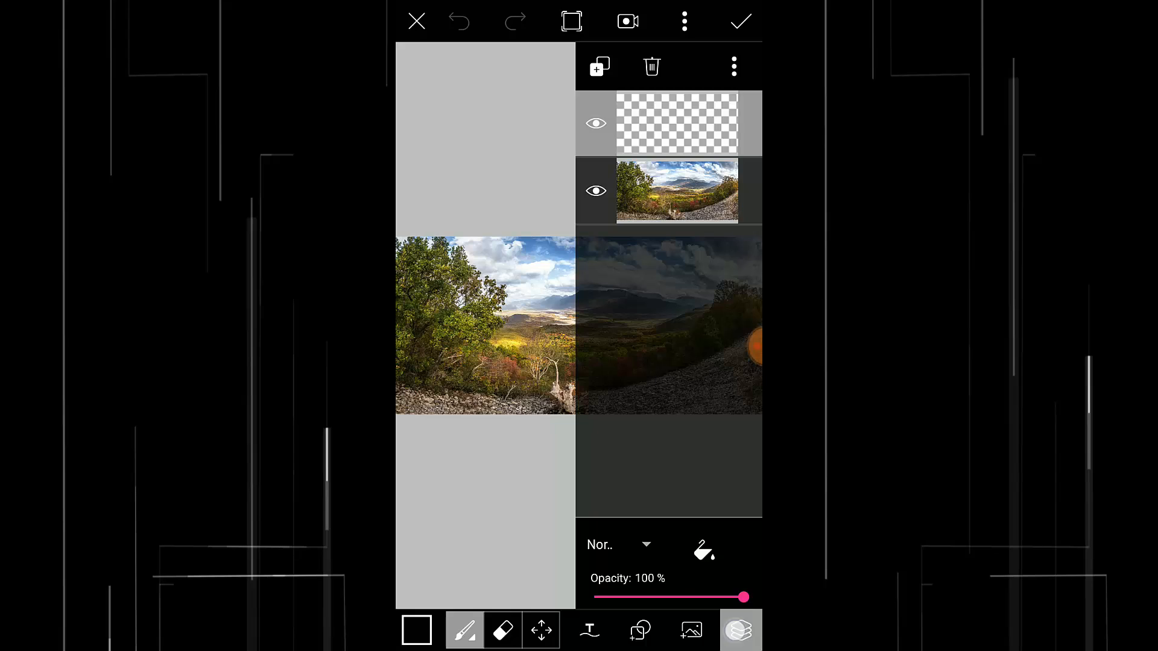
left_click(739, 630)
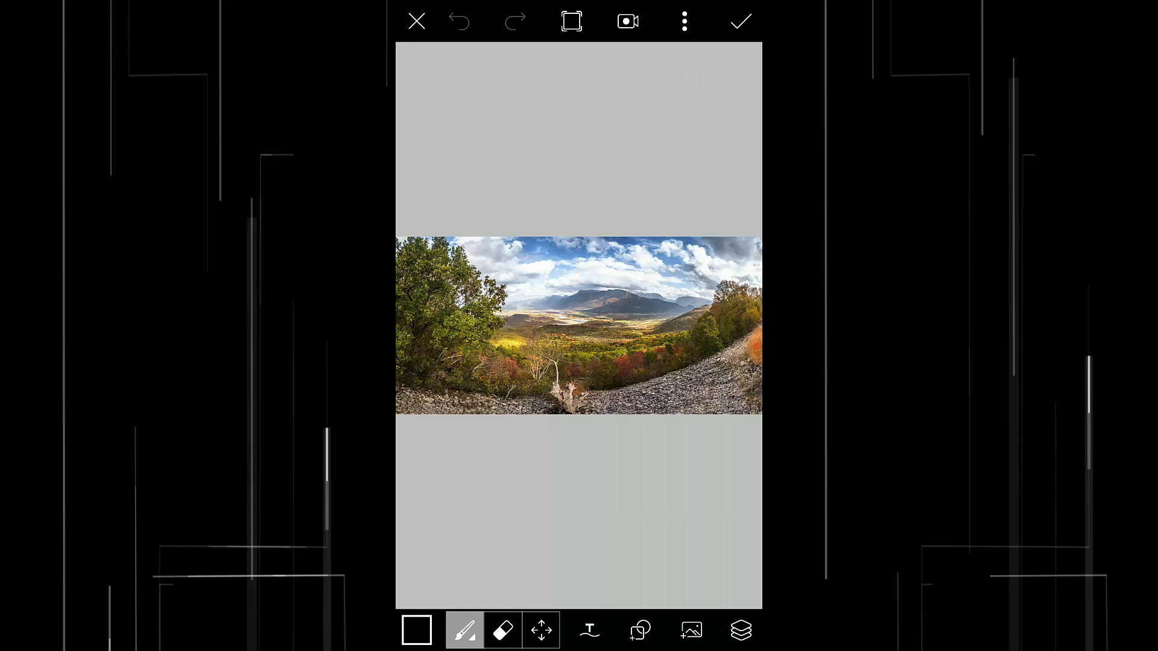
left_click(690, 630)
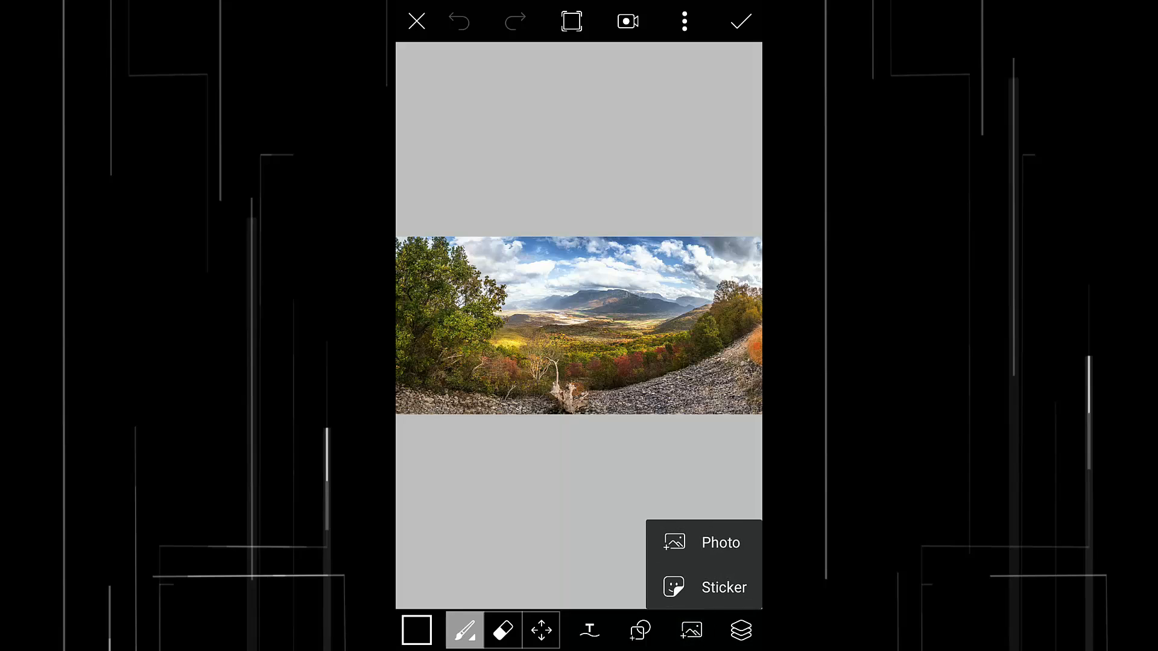
- Add the cut-out man photo from Recent as its own layer over the landscape
left_click(720, 542)
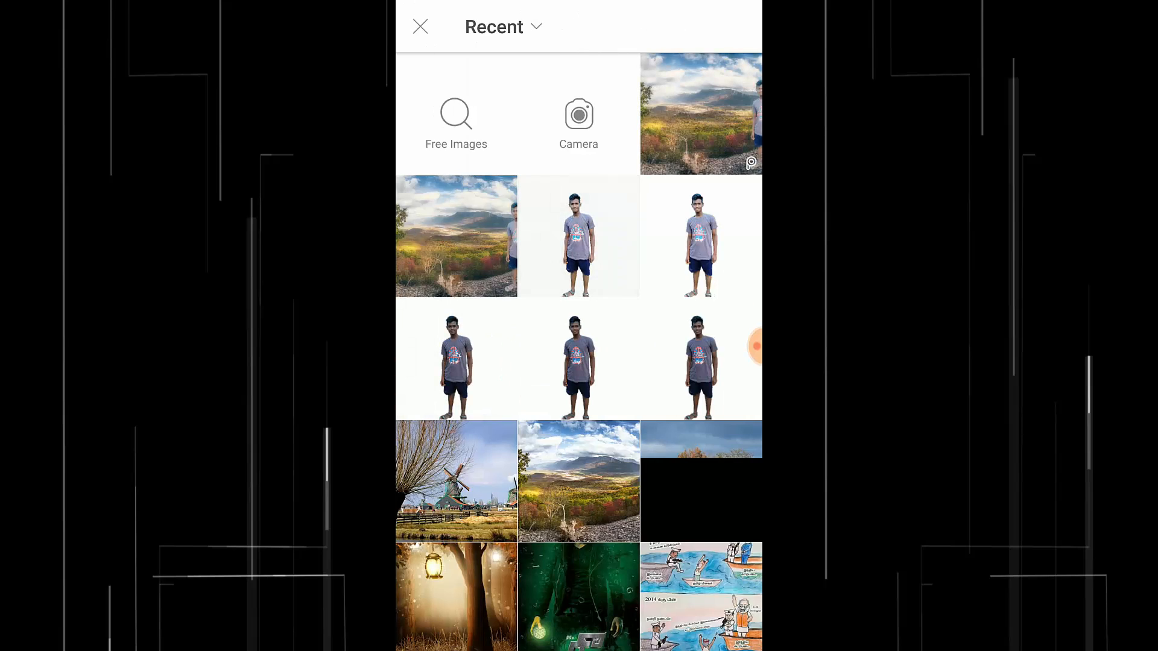
left_click(578, 236)
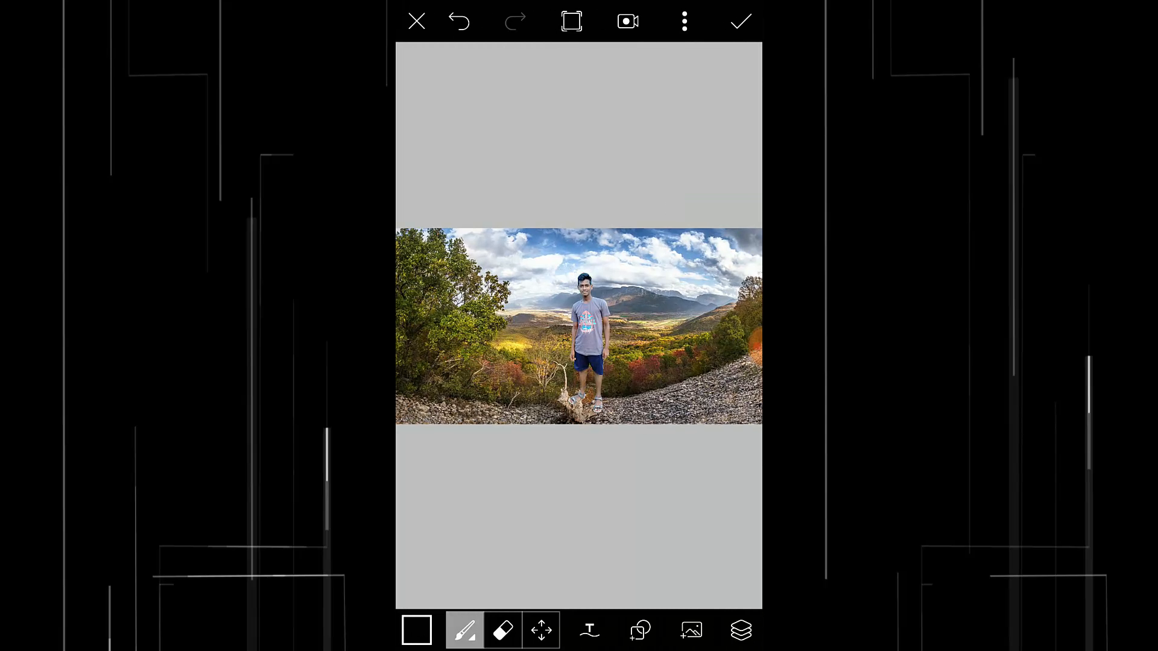
left_click(741, 629)
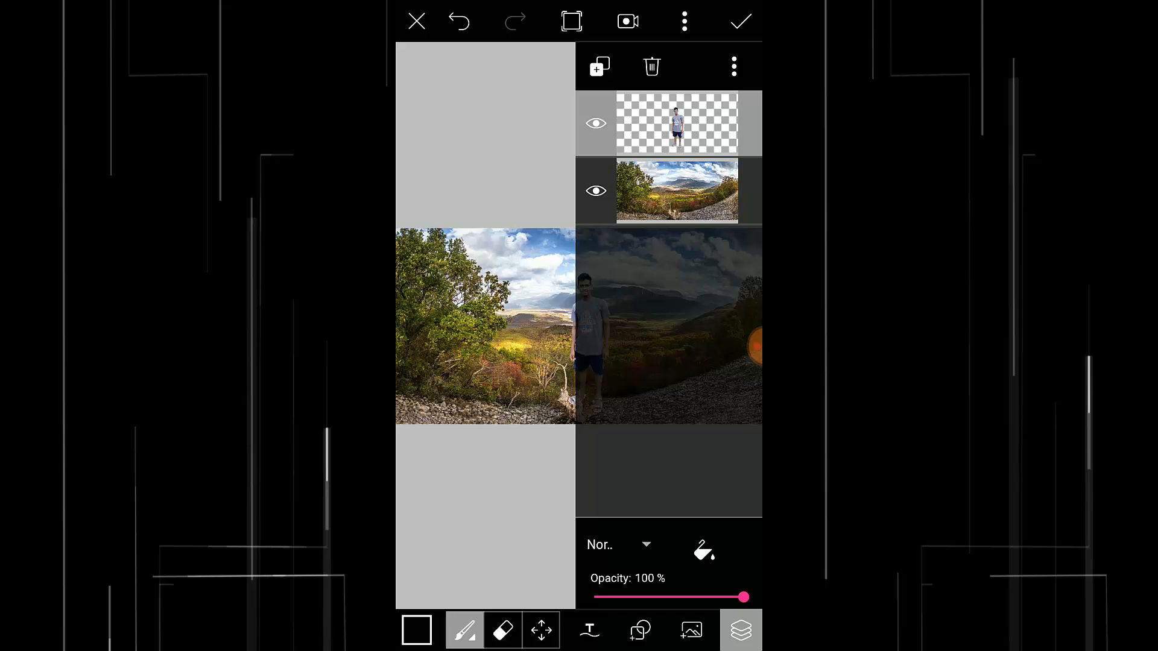
- Move the man layer to the right onto the rocky slope with Layer Transform and apply the composite
left_click(733, 67)
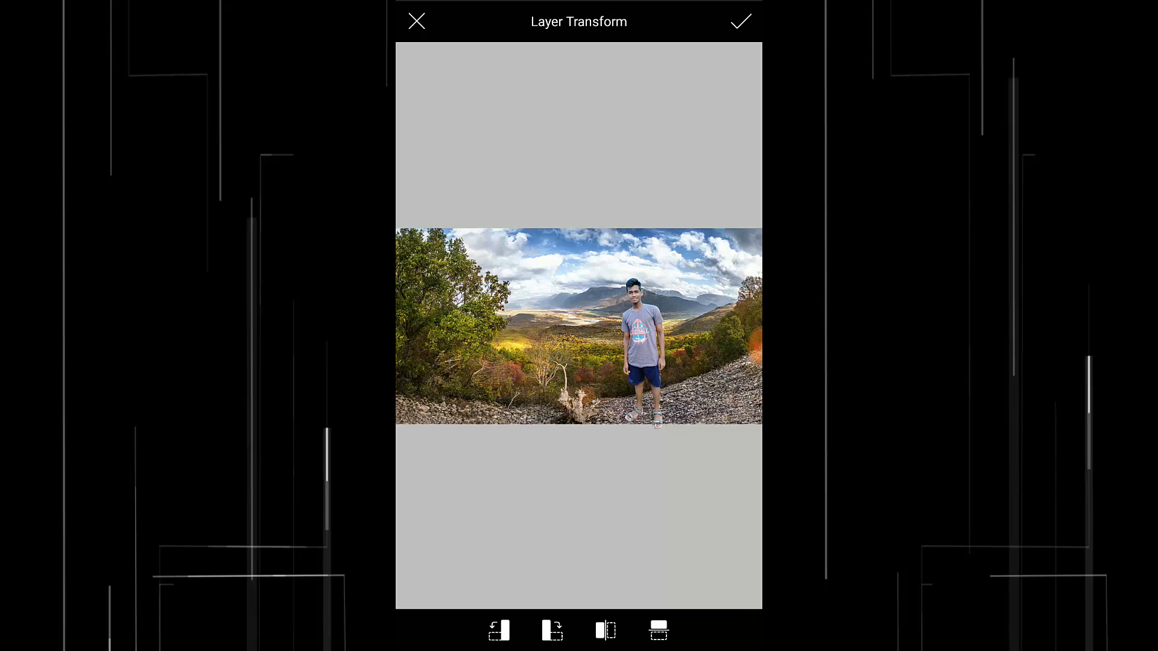
left_click(739, 21)
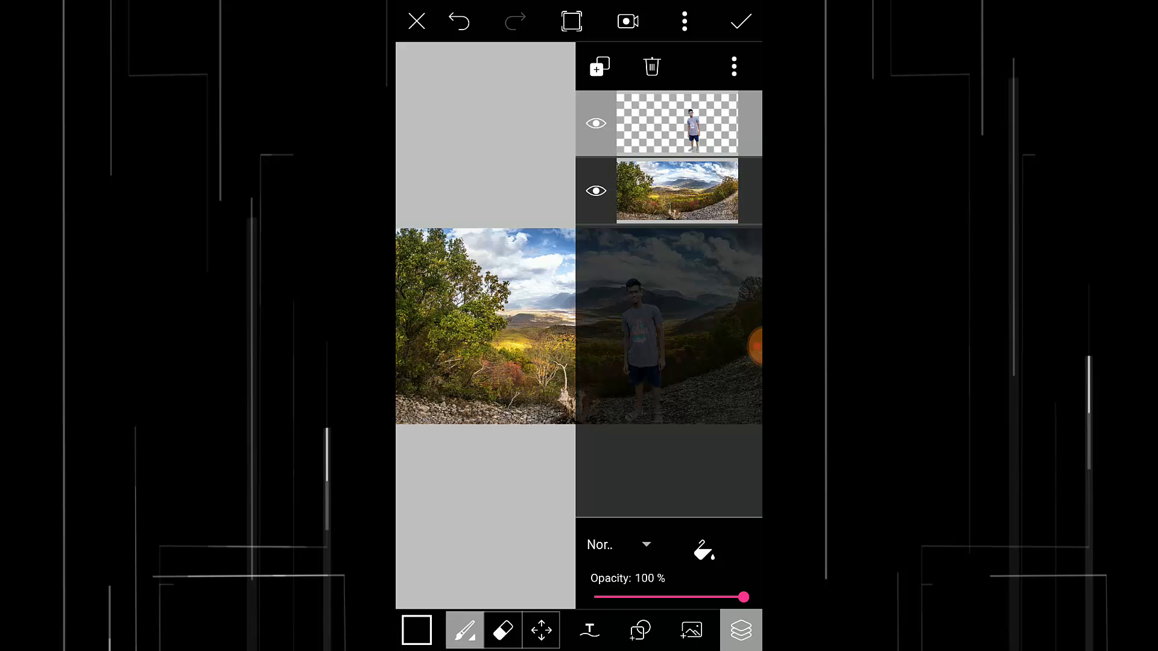
left_click(741, 630)
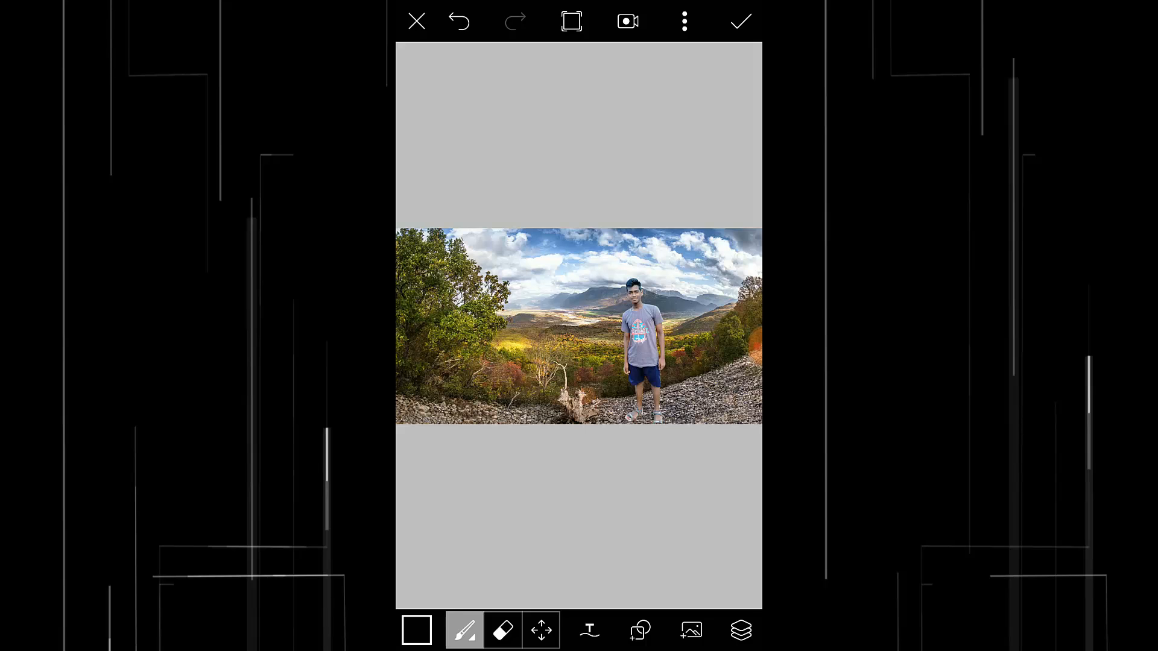
left_click(739, 21)
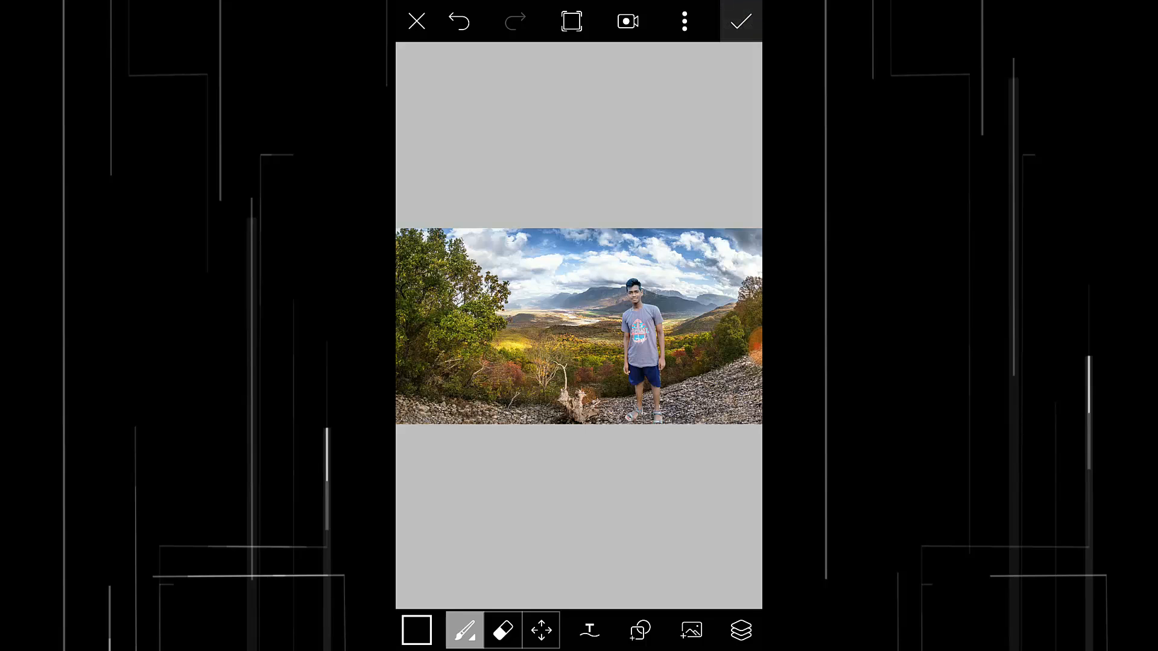
- Return to the editor and choose the basic Blur effect, showing its strength settings
left_click(739, 21)
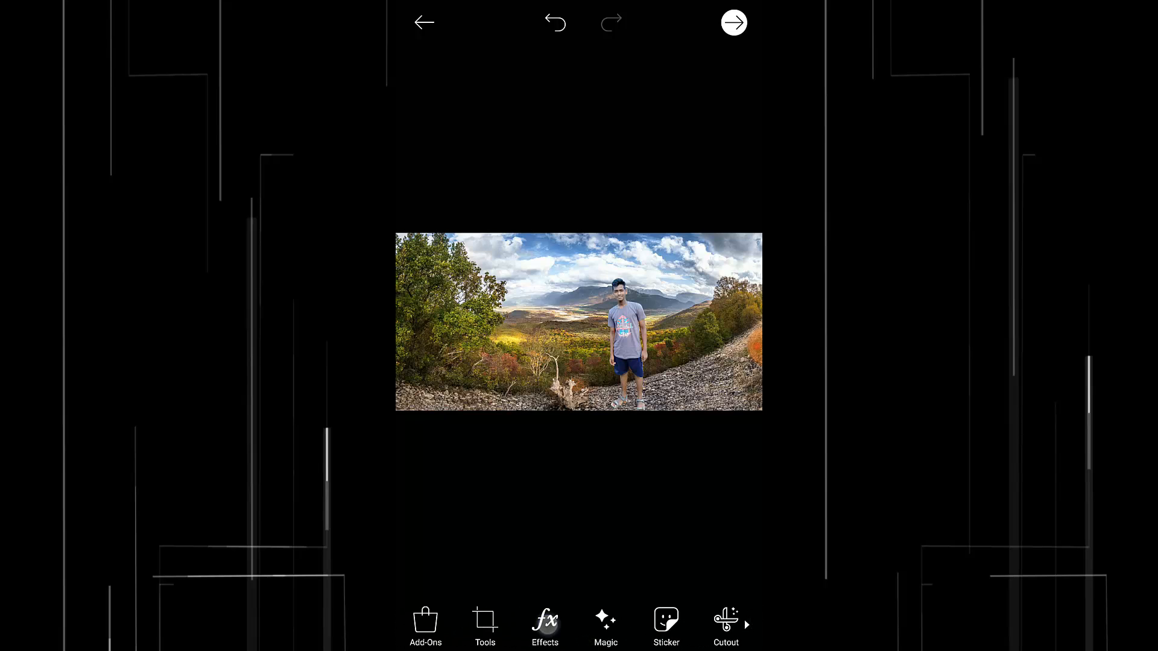
left_click(545, 626)
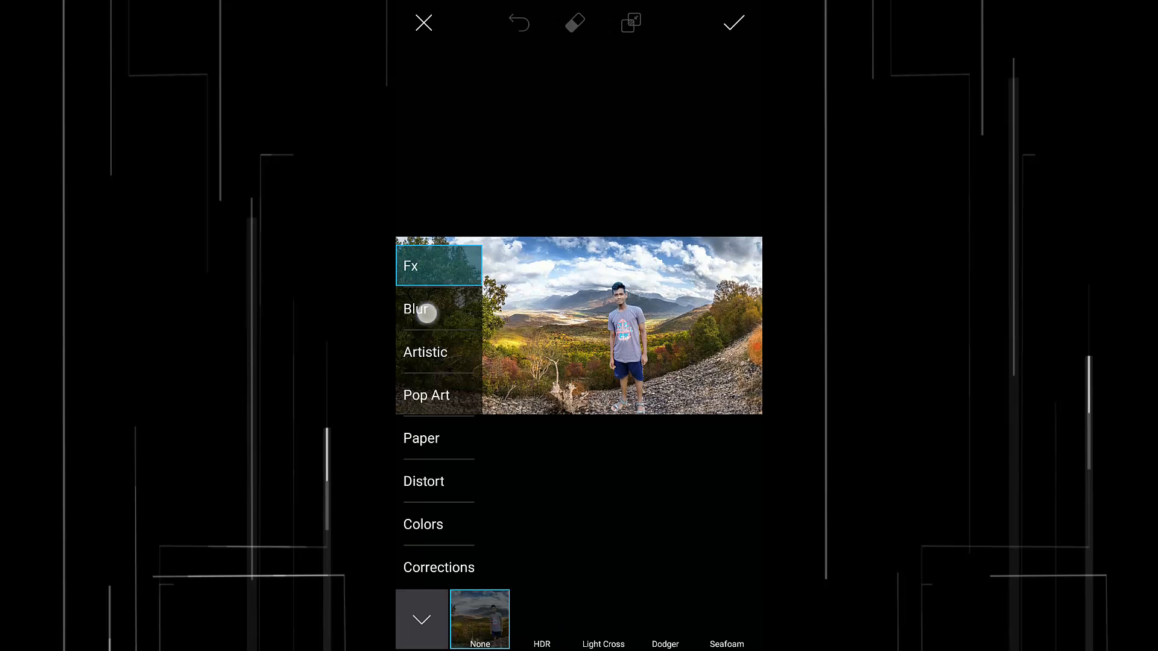
left_click(417, 310)
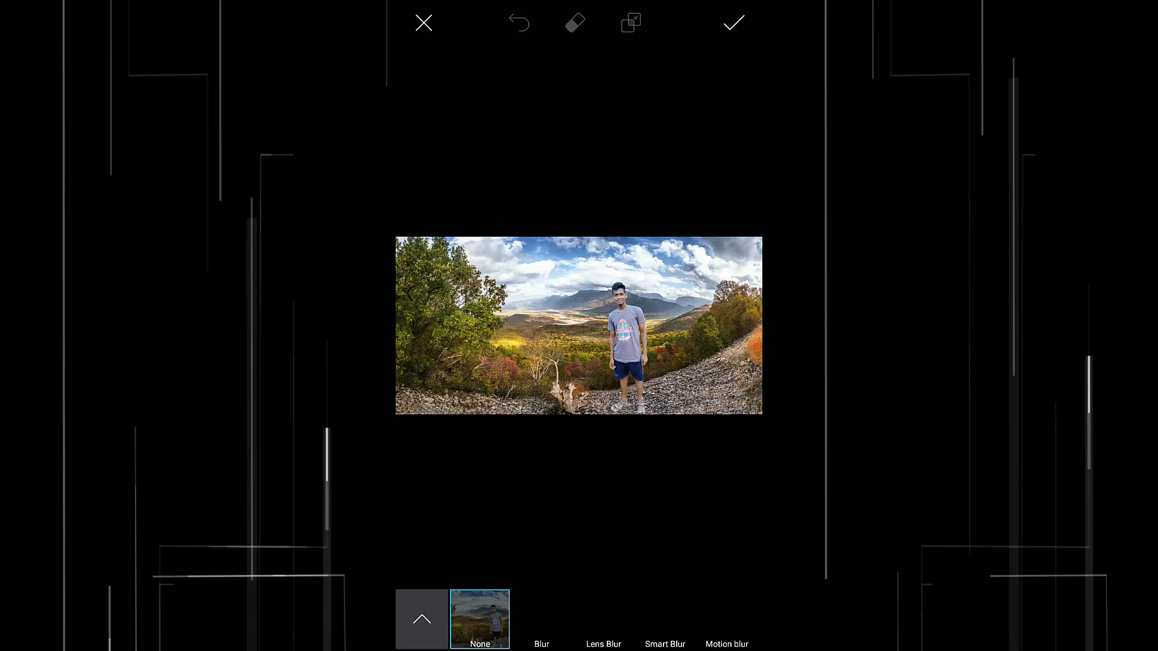
left_click(541, 619)
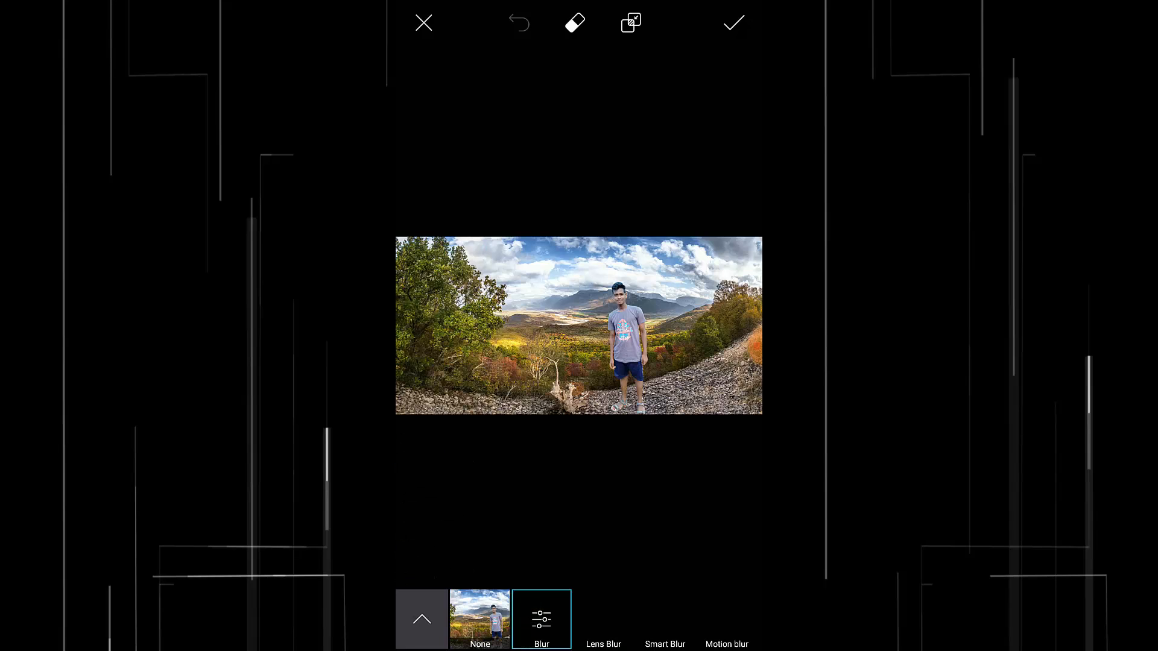
left_click(541, 618)
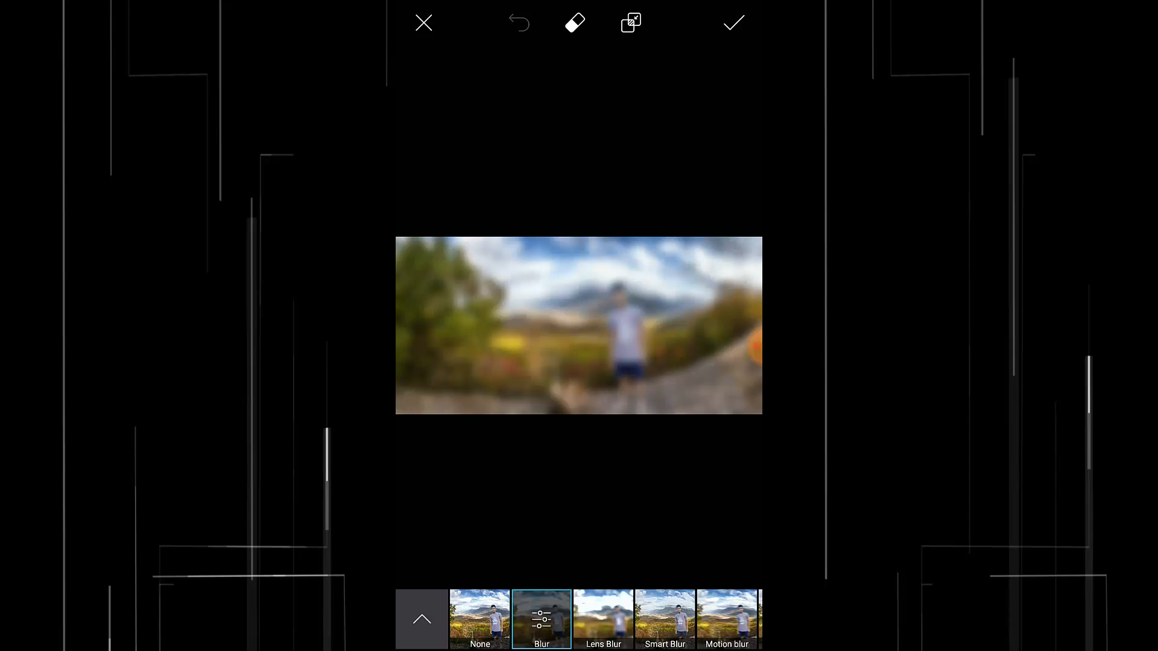
left_click(541, 618)
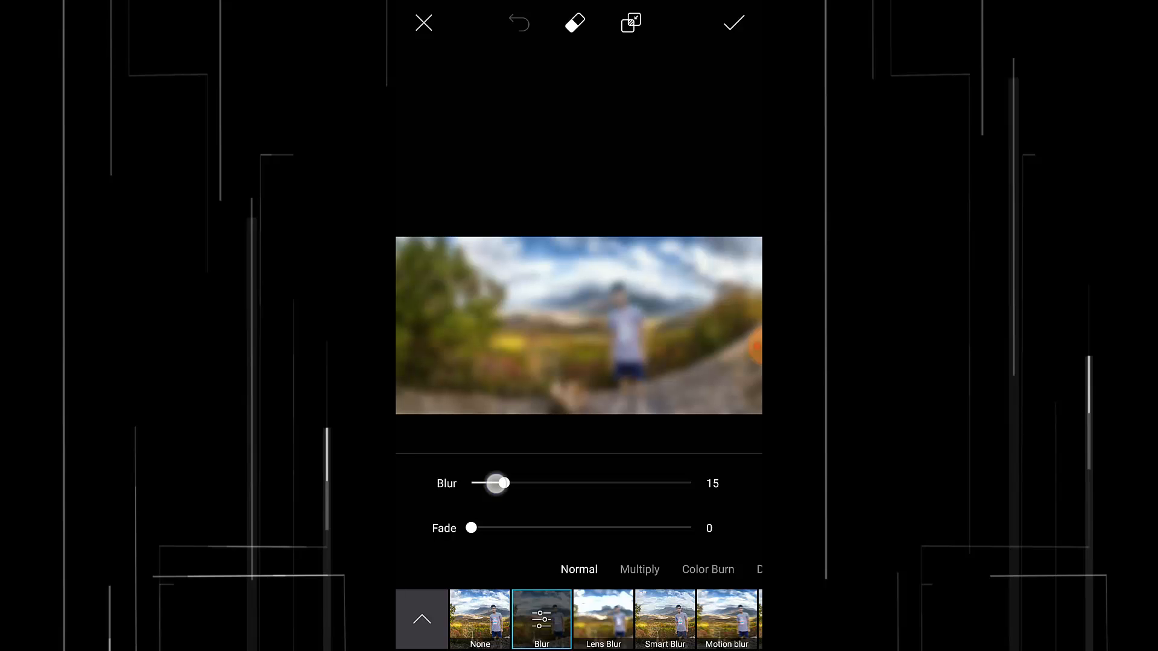
- Set Blur strength to 2 and Fade to about 58, then confirm
left_click_drag(502, 482, 476, 482)
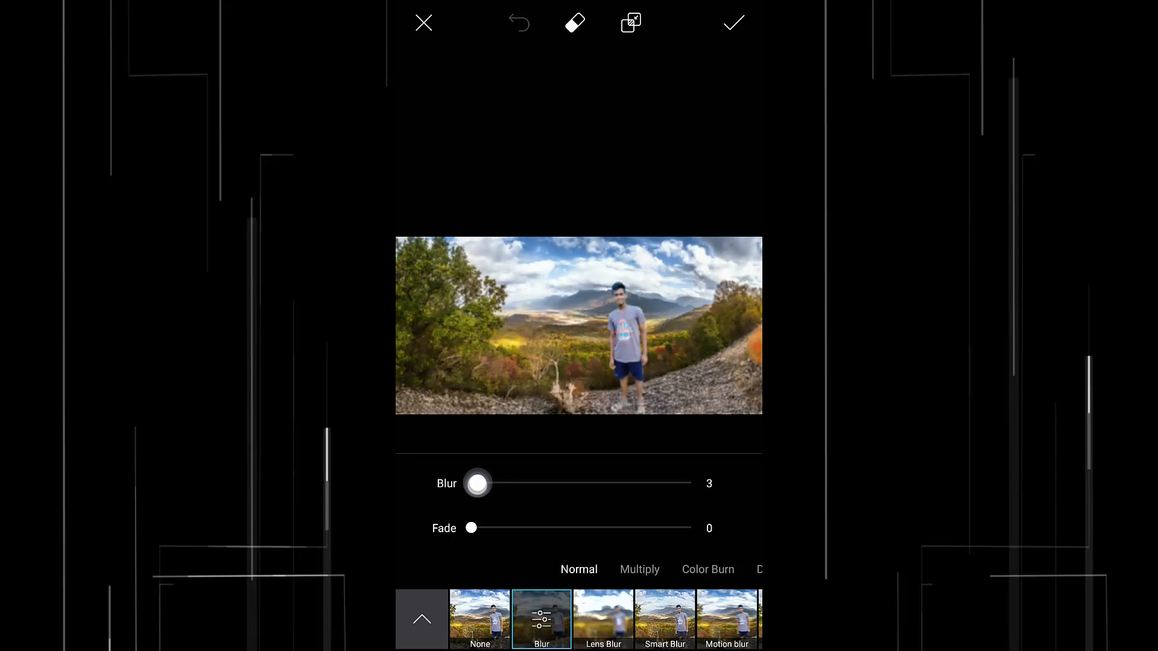
left_click_drag(478, 484, 475, 484)
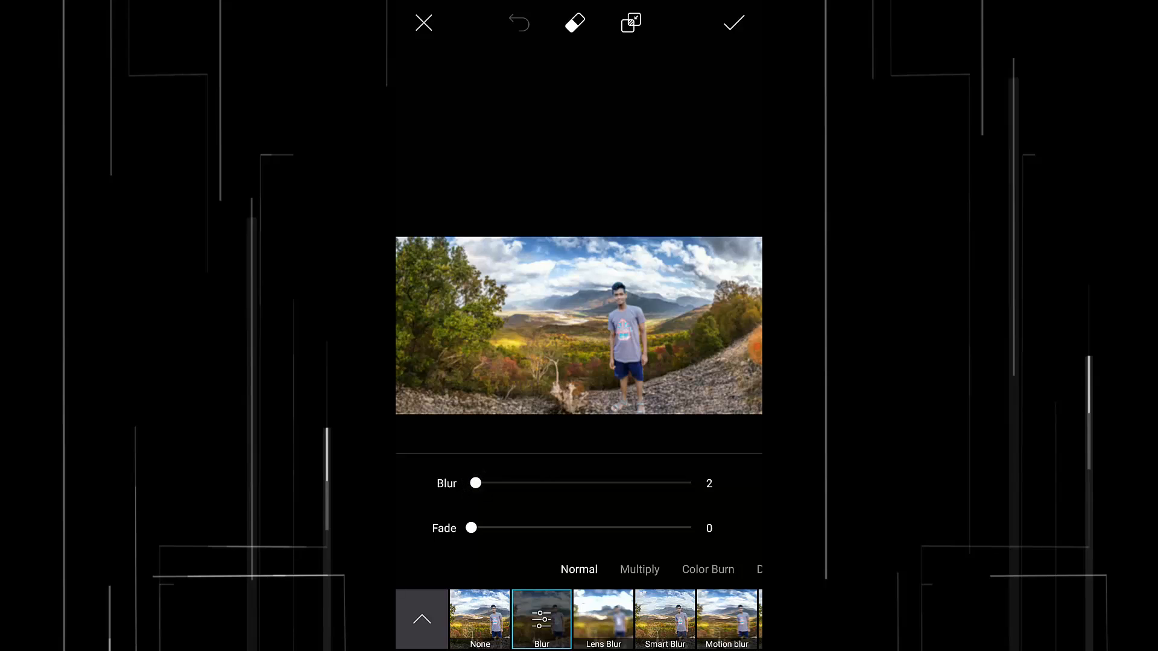
left_click_drag(472, 527, 492, 528)
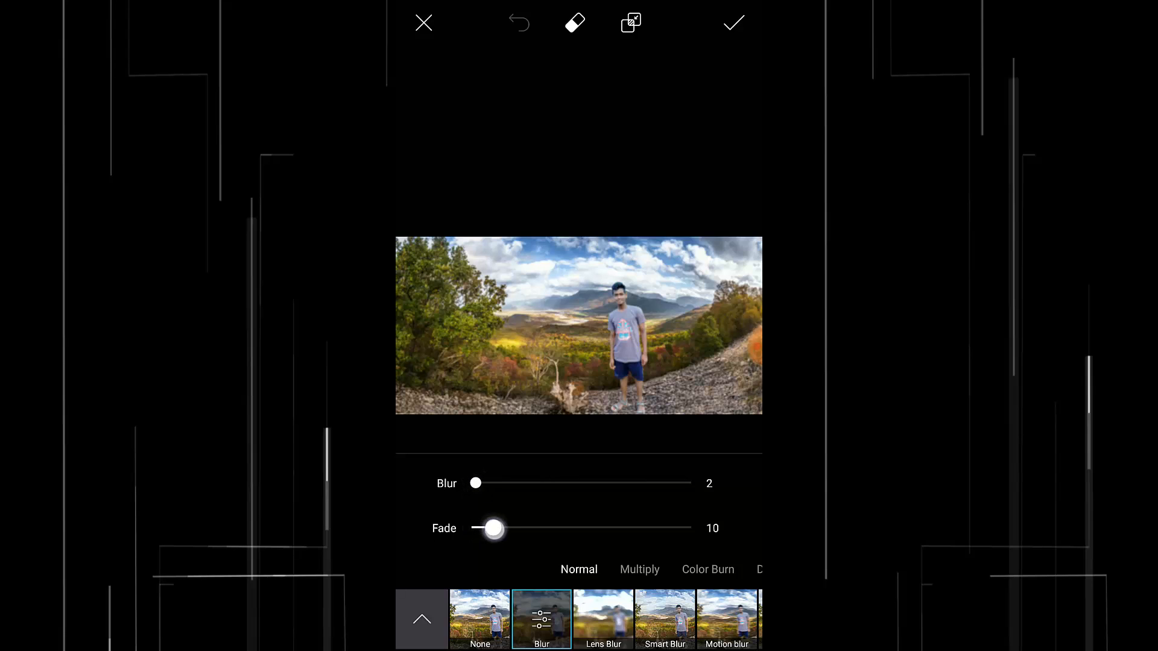
left_click_drag(492, 528, 530, 528)
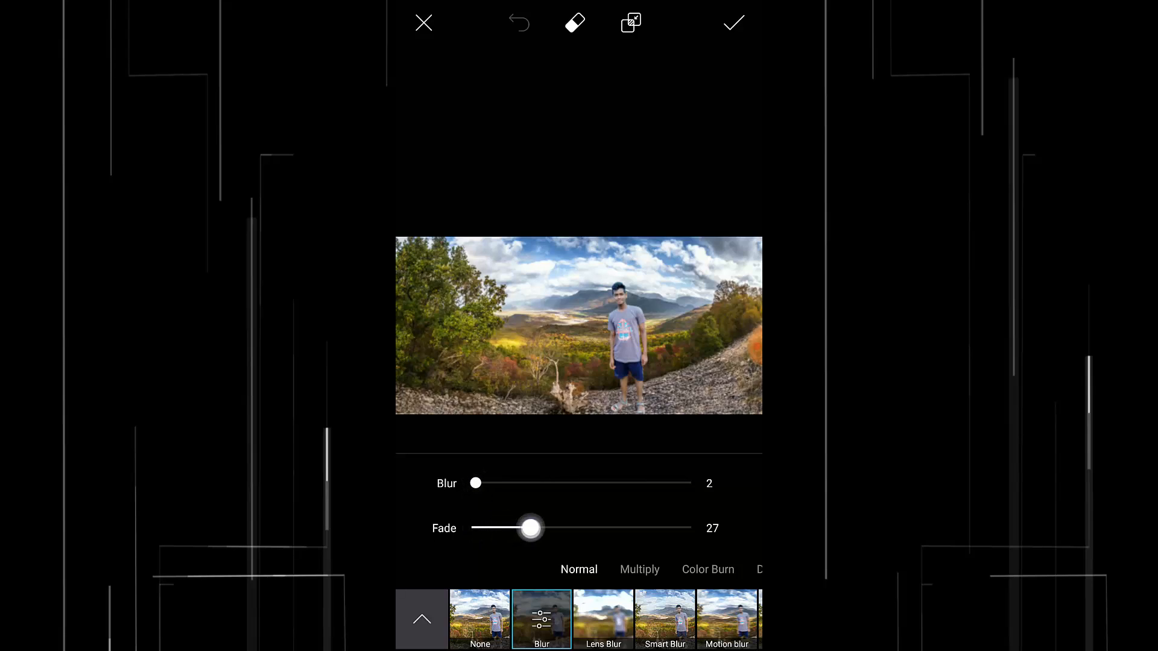
left_click_drag(531, 529, 598, 528)
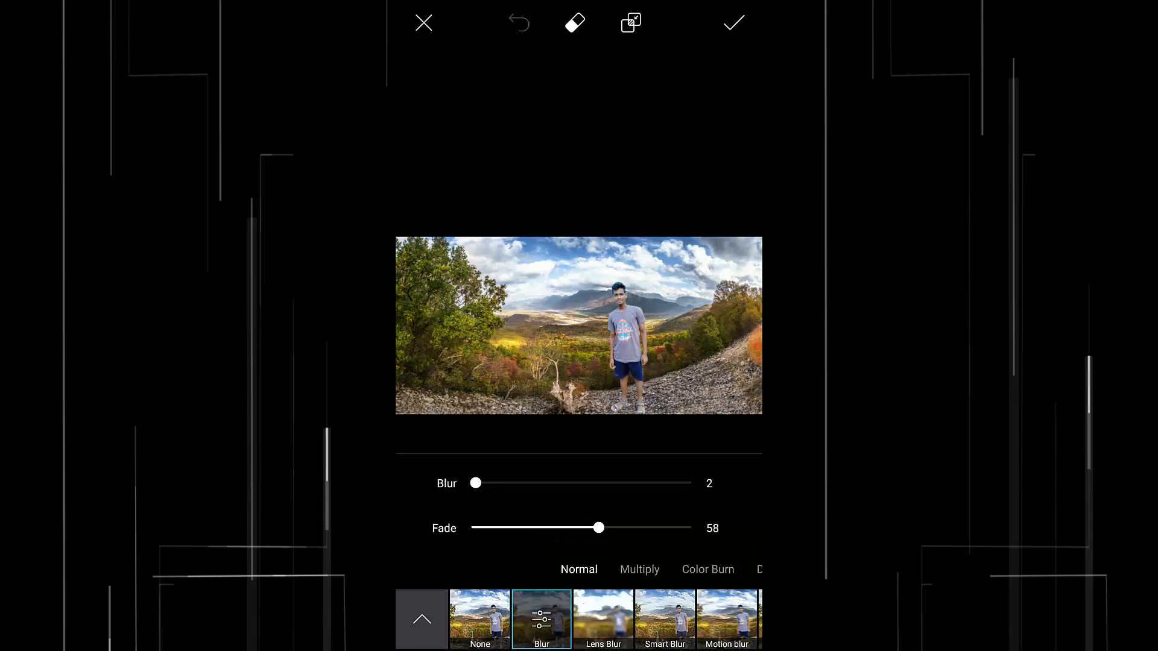
left_click(733, 22)
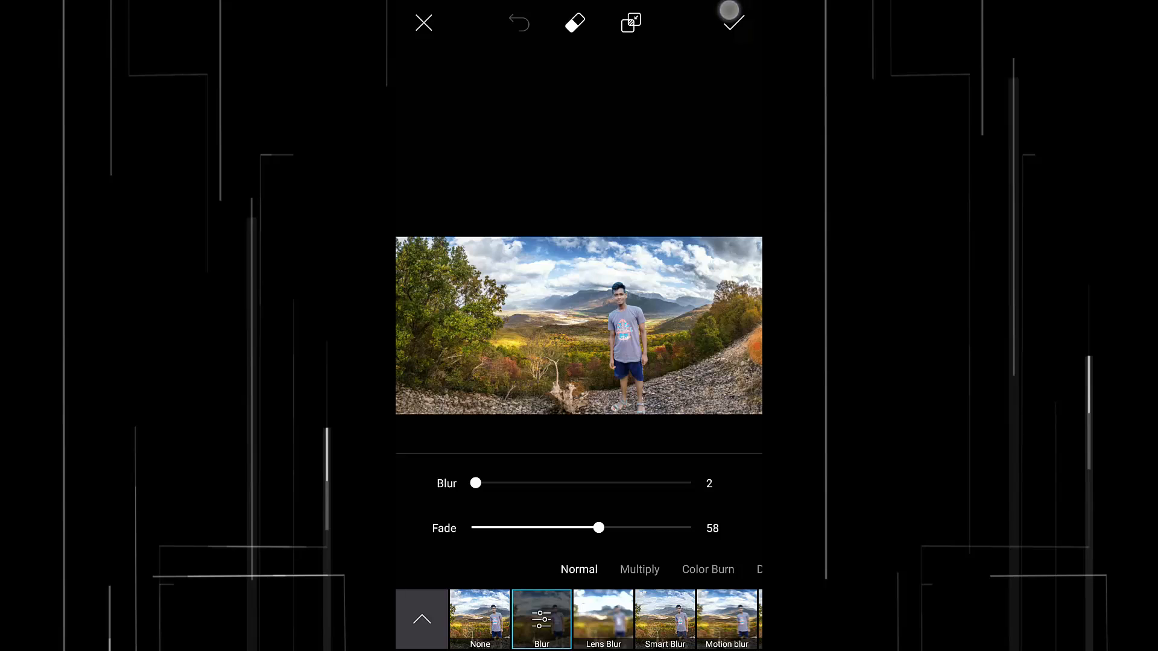
- Apply the blur, then add HDR and a Light Cross effect faded to 73 to the composite
left_click(732, 18)
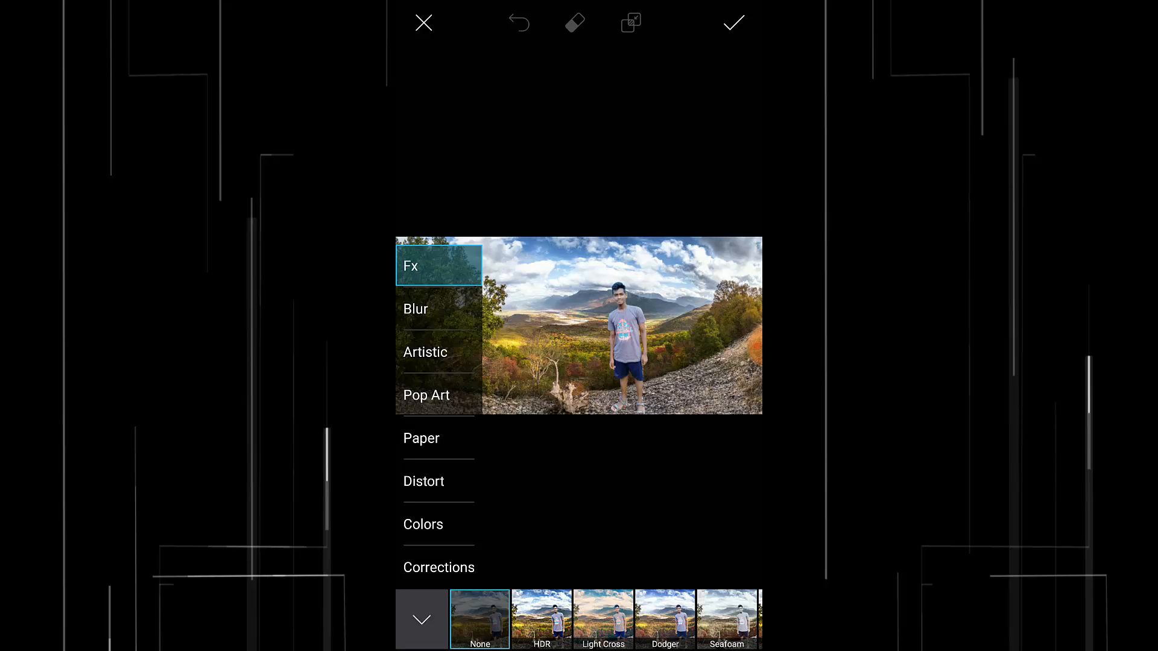
left_click(542, 619)
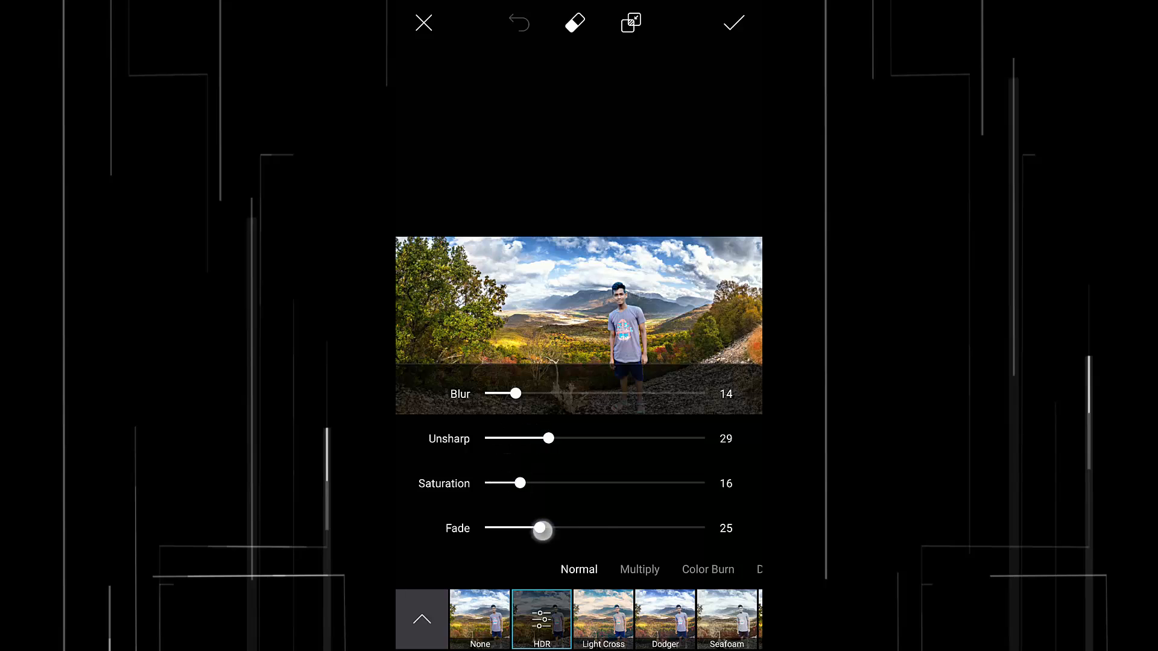
left_click(603, 619)
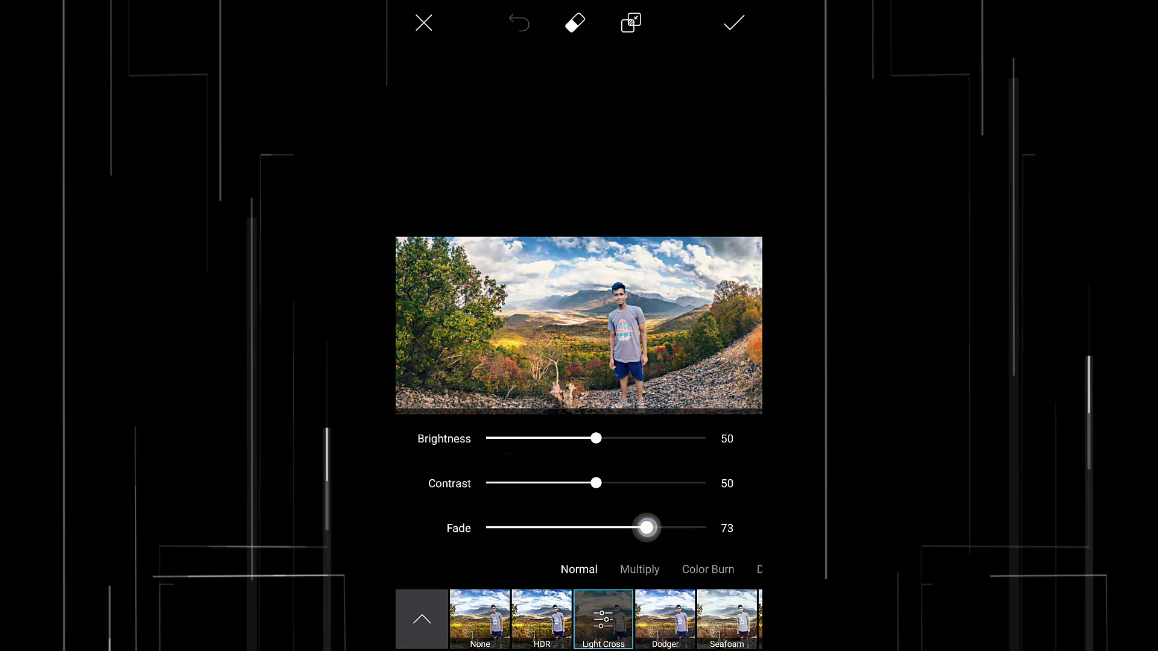
left_click(734, 21)
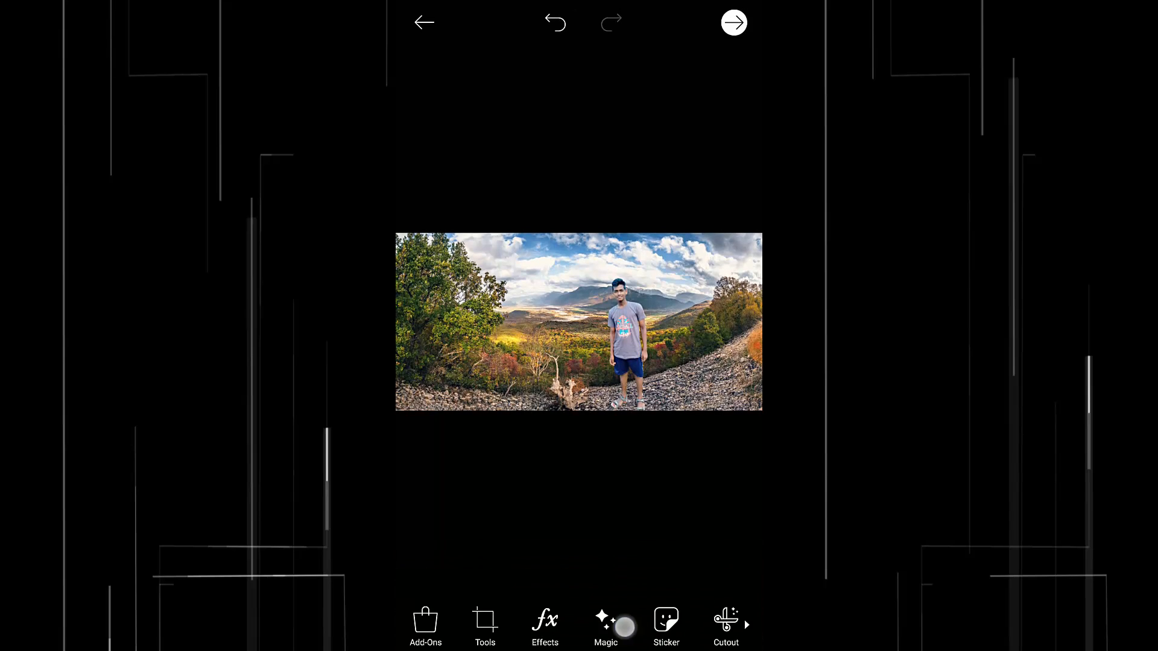
- Enter Draw again and select the empty top layer for brushing a black shadow under the man's feet
scroll("left", 3)
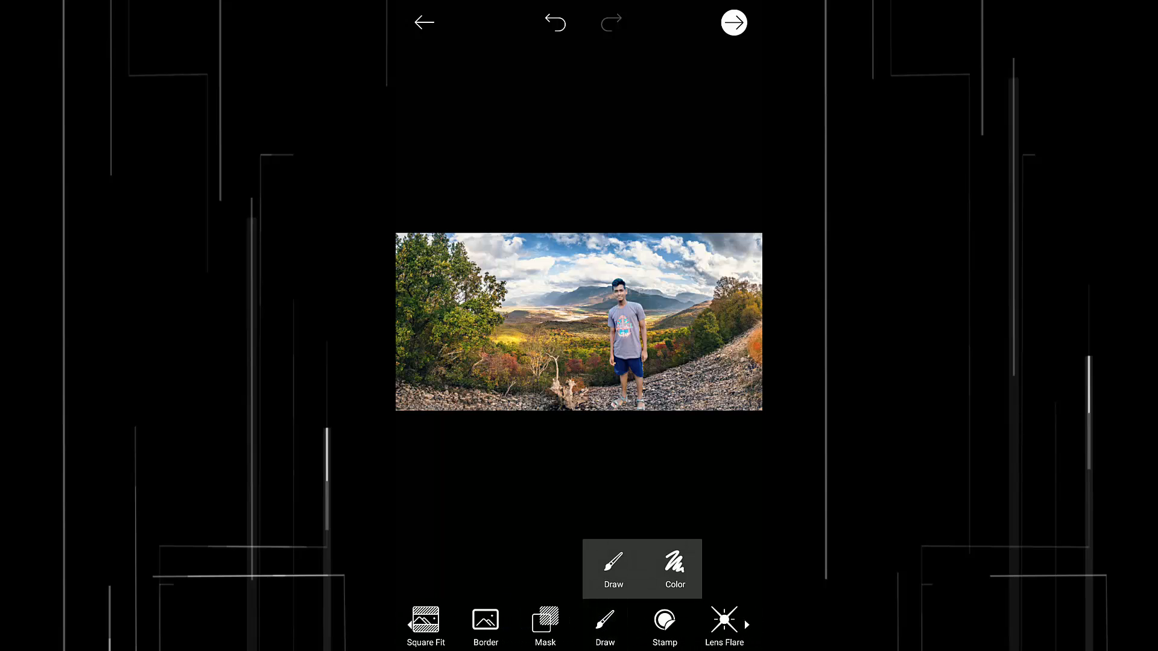
left_click(613, 568)
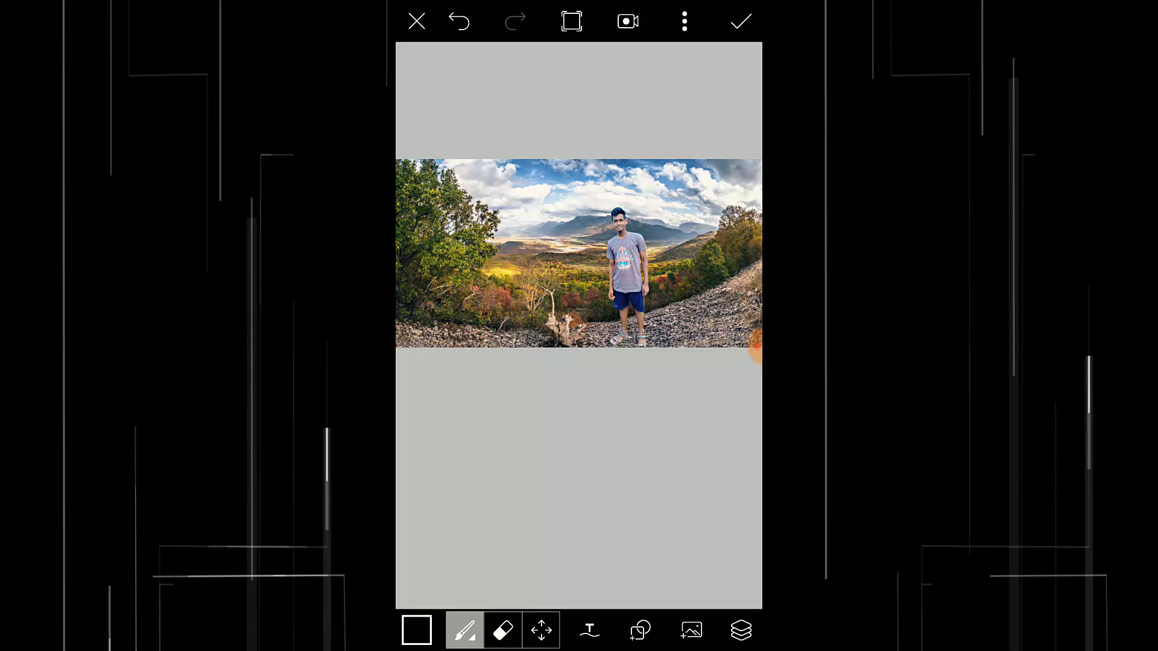
left_click(741, 630)
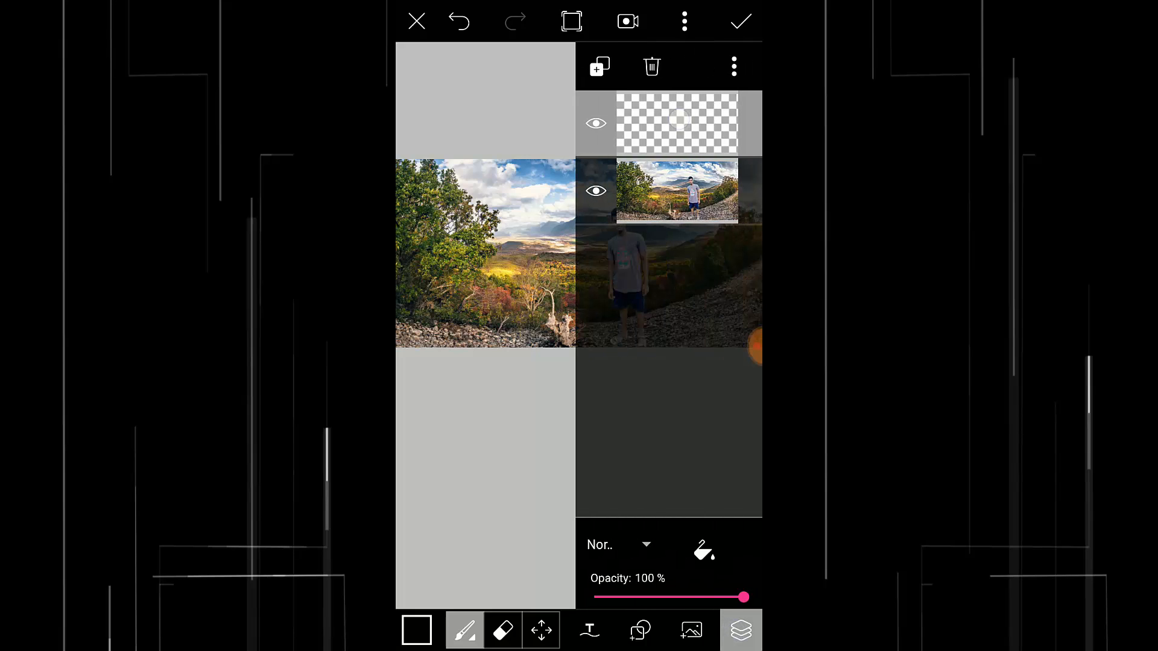
left_click(741, 630)
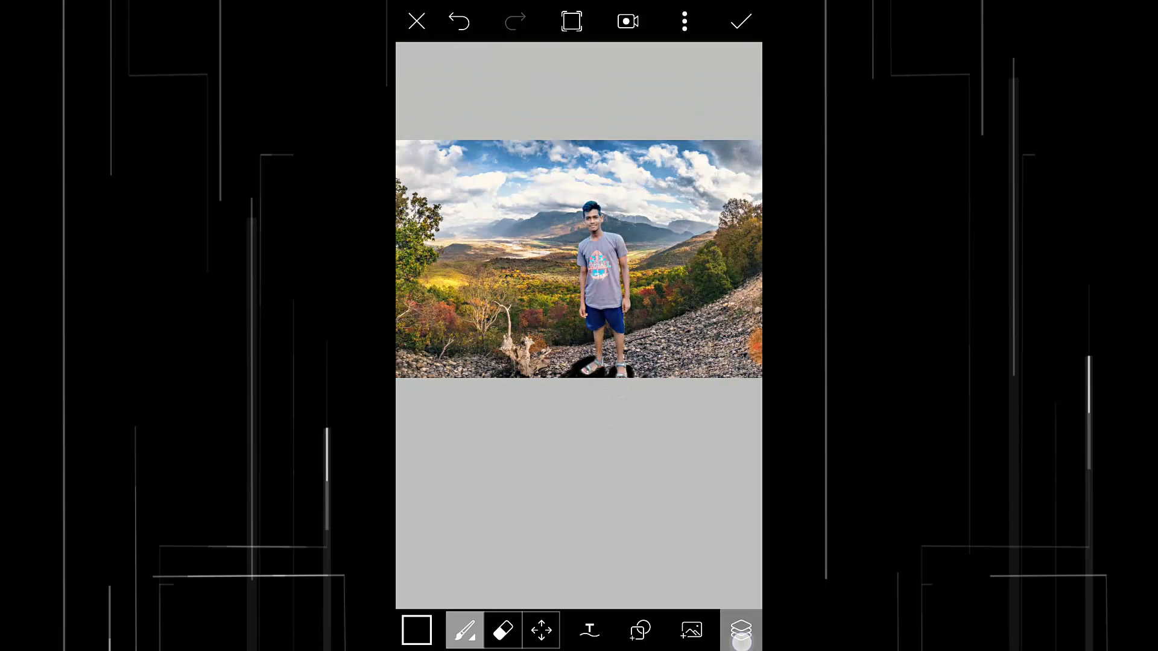
- Lower the shadow layer's opacity to about 39% in the Layers panel
left_click(741, 631)
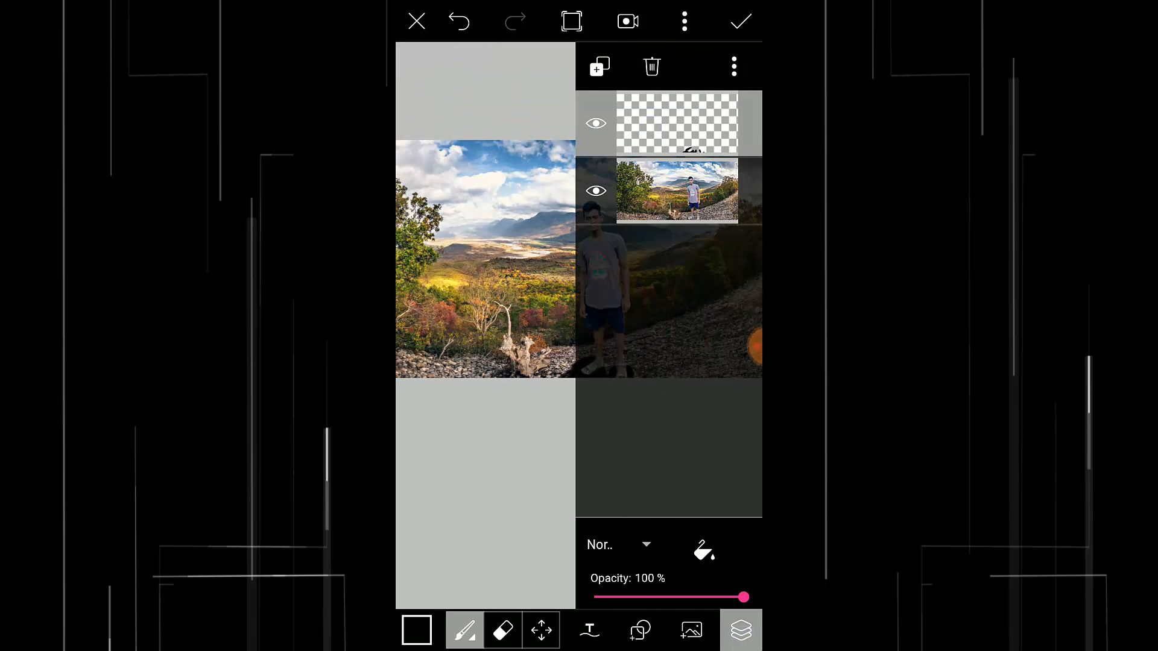
left_click_drag(743, 597, 726, 597)
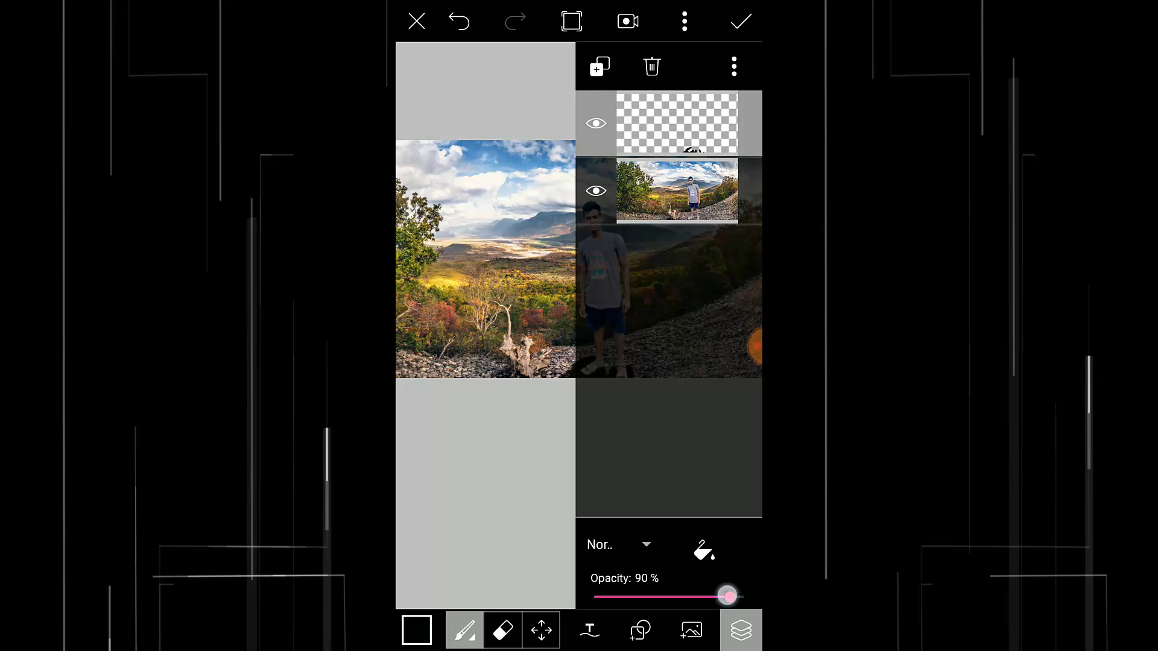
left_click_drag(727, 595, 663, 597)
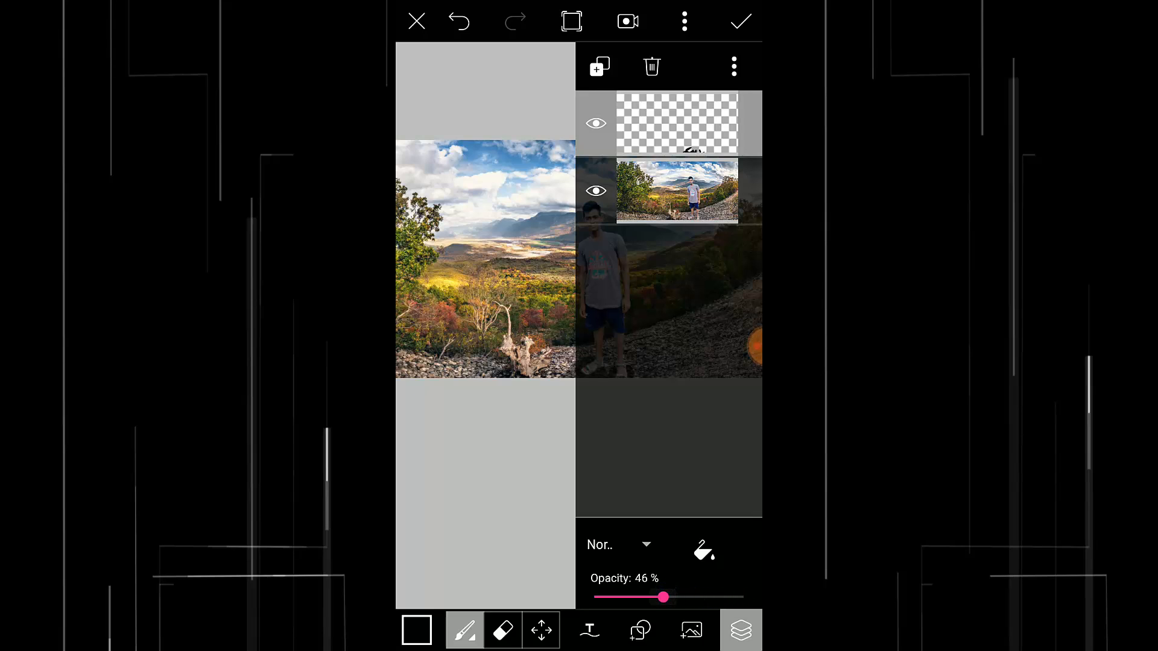
left_click_drag(662, 597, 635, 597)
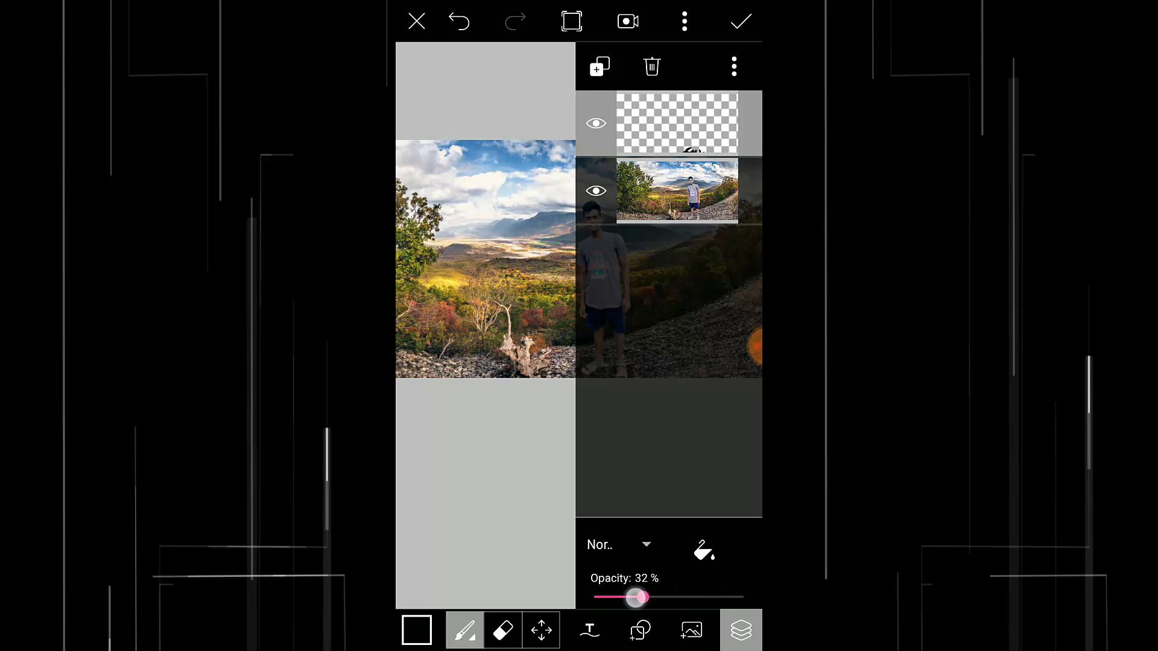
left_click_drag(637, 599, 646, 598)
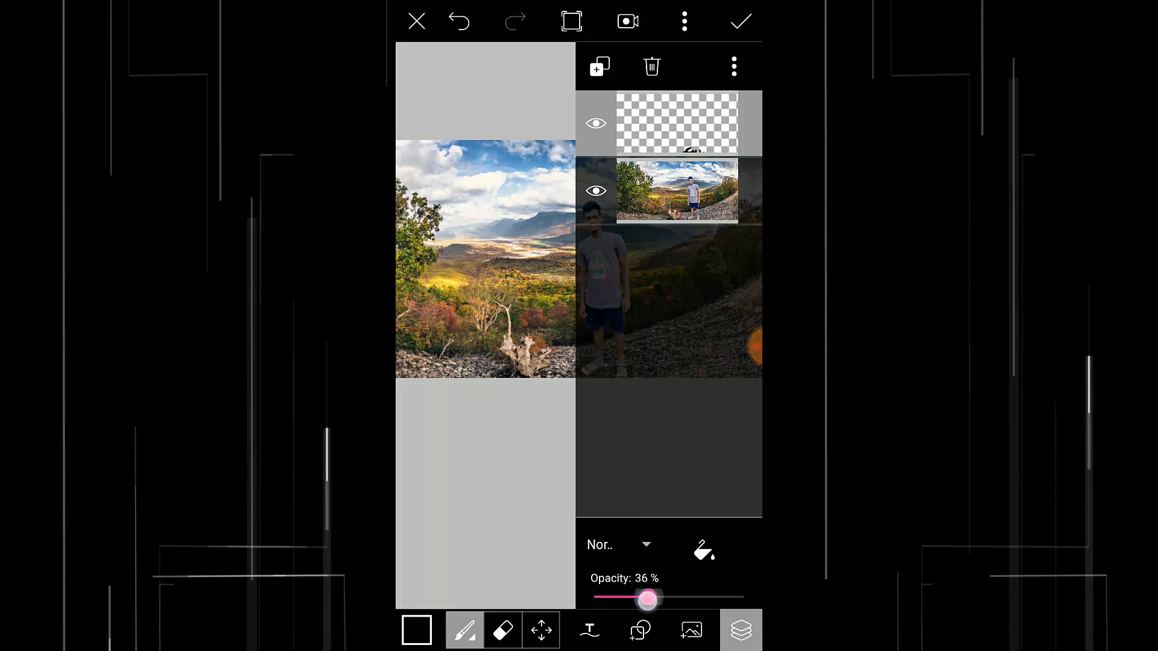
left_click_drag(644, 598, 652, 599)
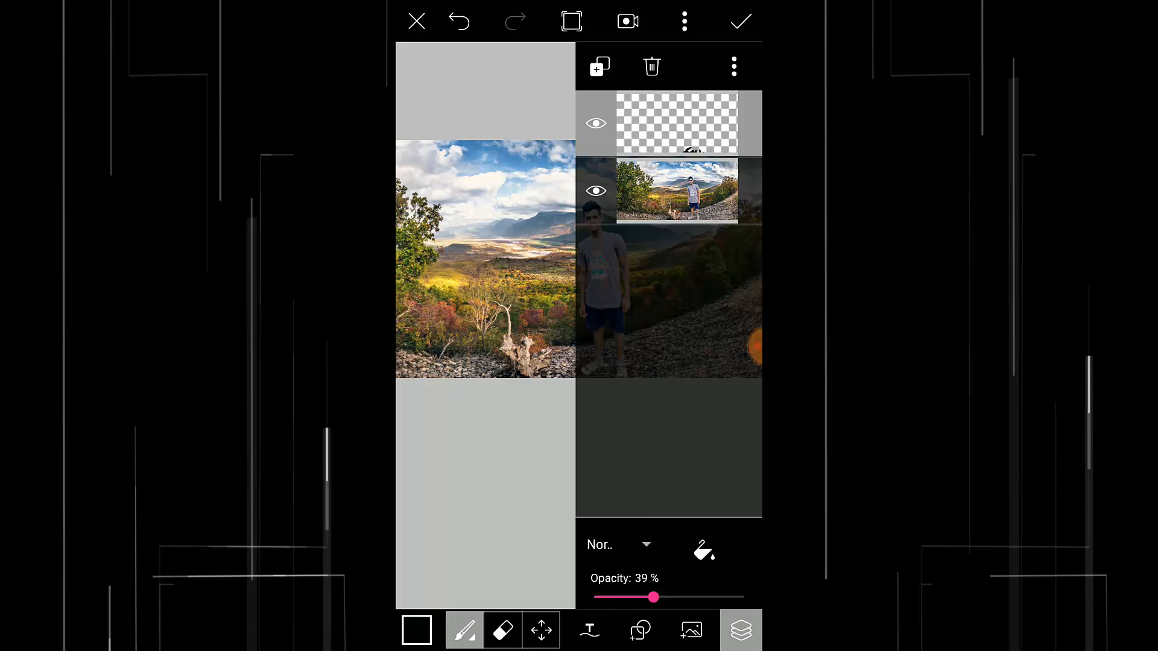
left_click(739, 630)
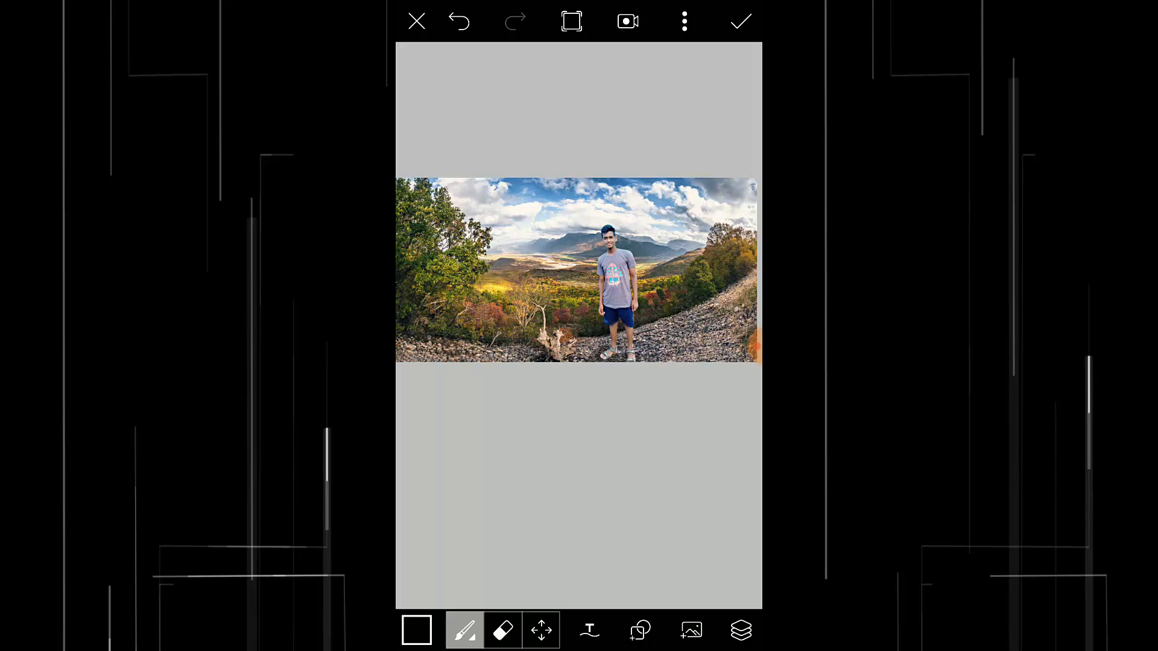
- Save the finished composite to the device via Save Image in the three-dot menu
left_click(683, 21)
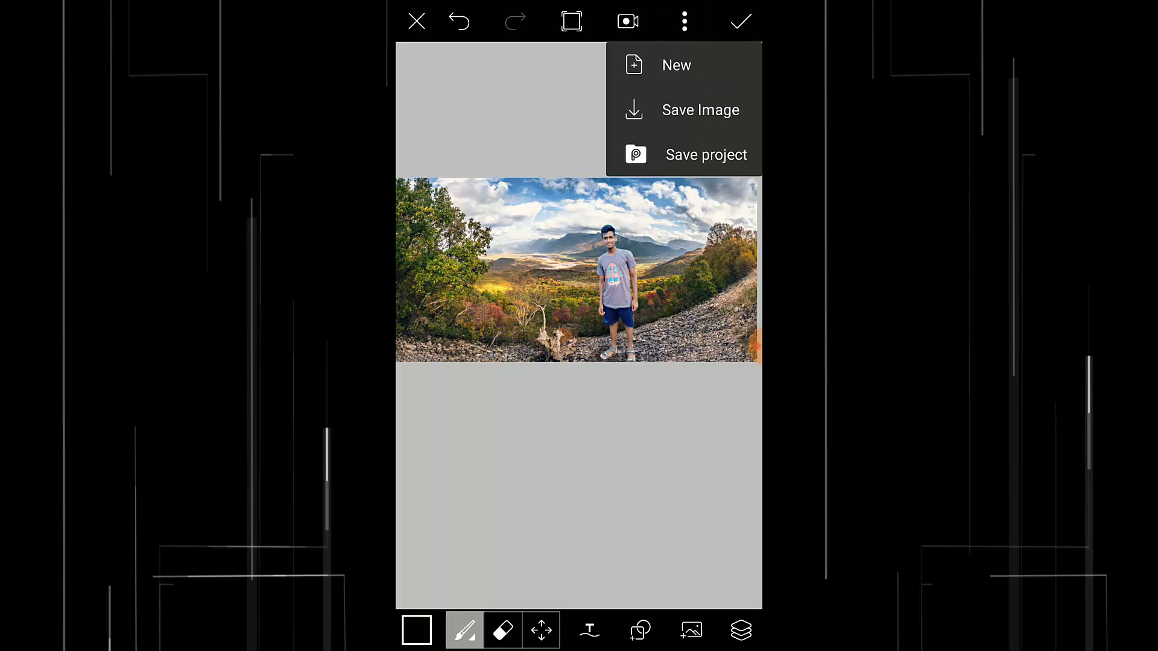
left_click(700, 110)
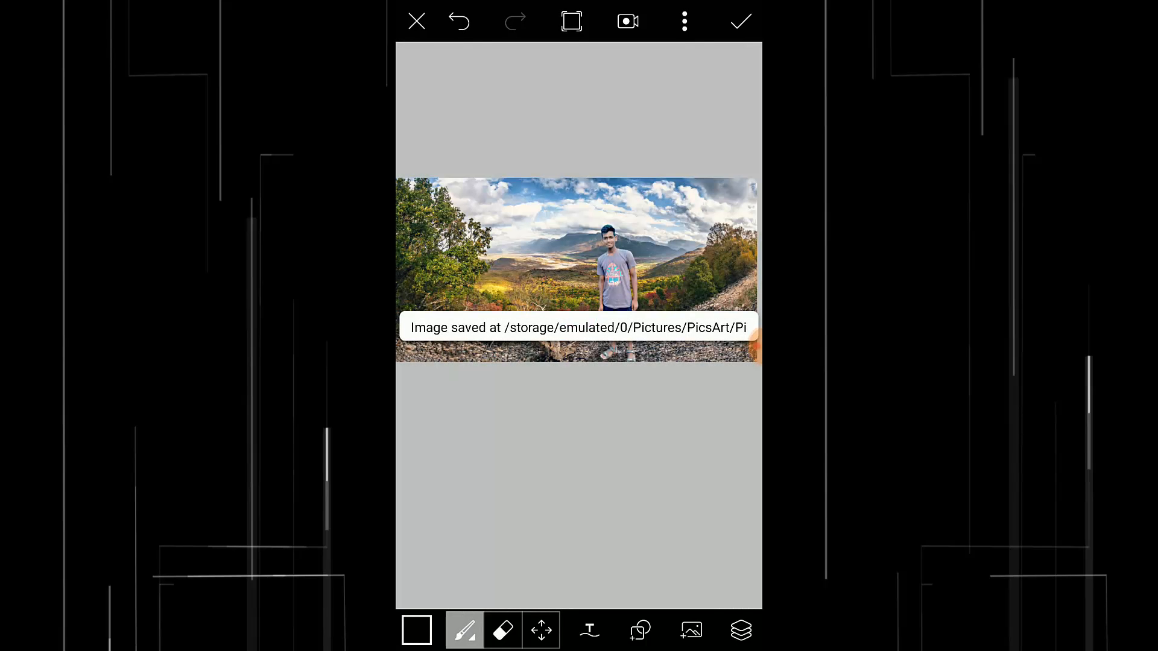